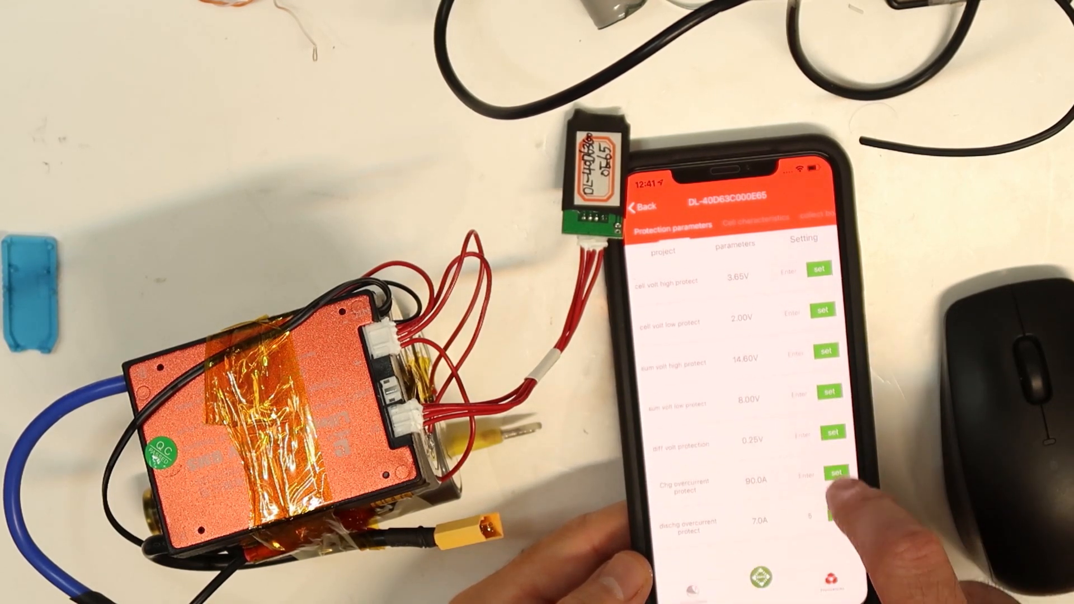
# - Submit discharge overcurrent protection value 5 and begin entering the authorising password
pyautogui.click(836, 472)
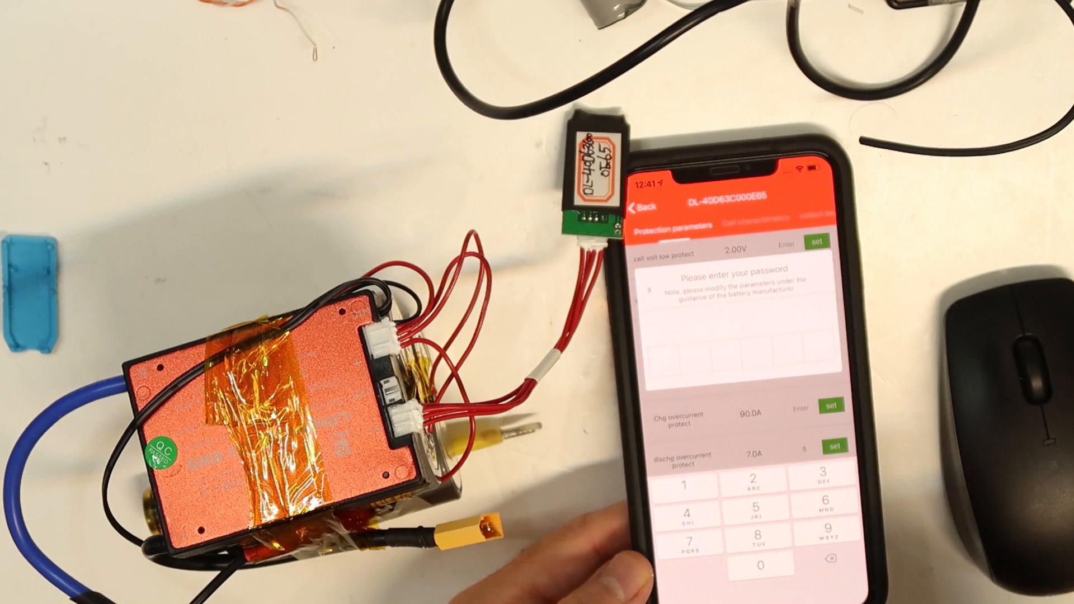
pyautogui.click(821, 476)
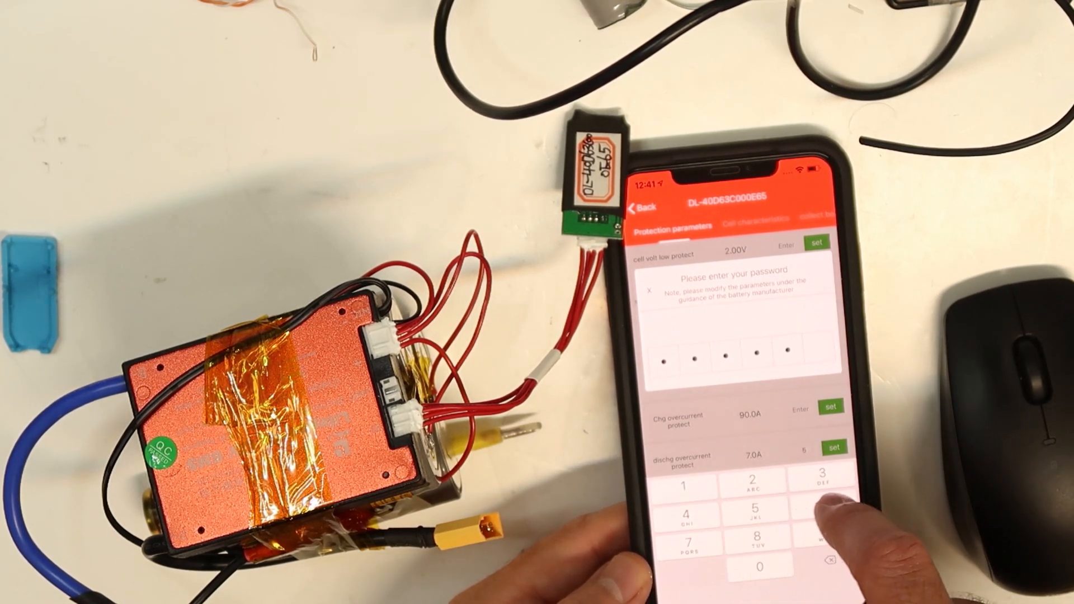